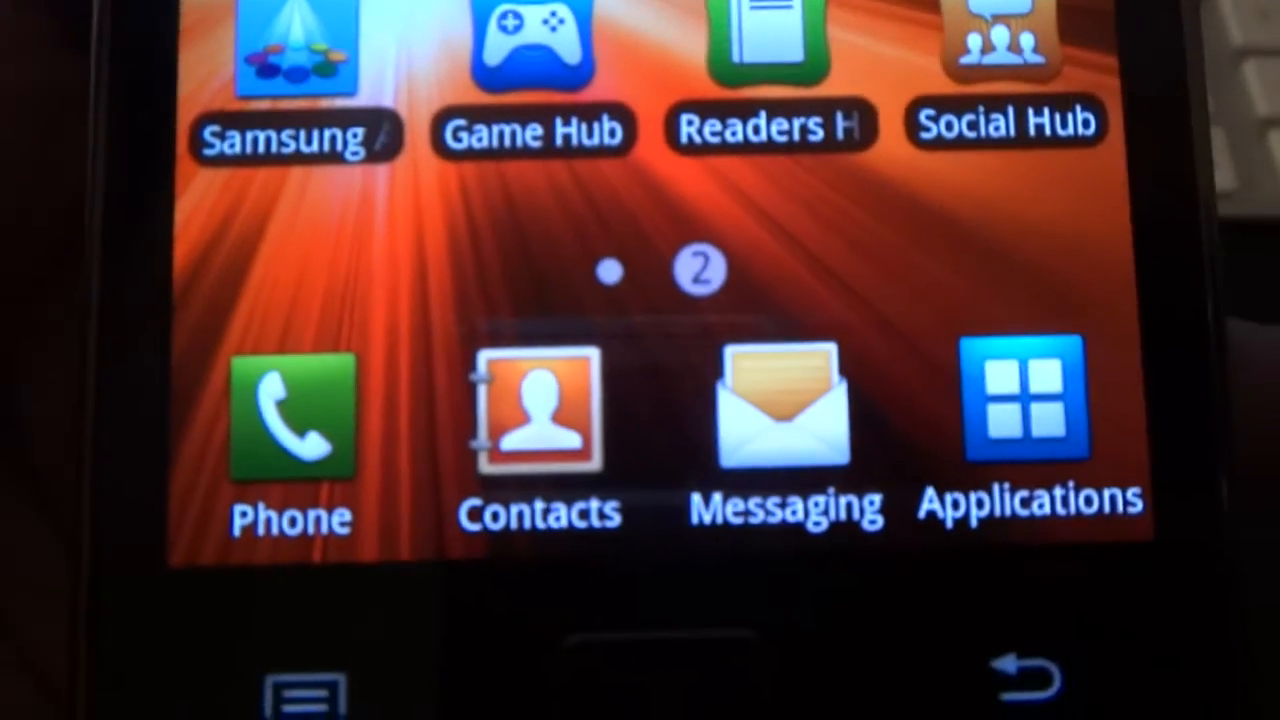
- Swipe through the app drawer pages to reach the page with Market, Calculator, Memo and the Games folder
{"action": "scroll", "scroll_direction": "right", "scroll_amount": 3}
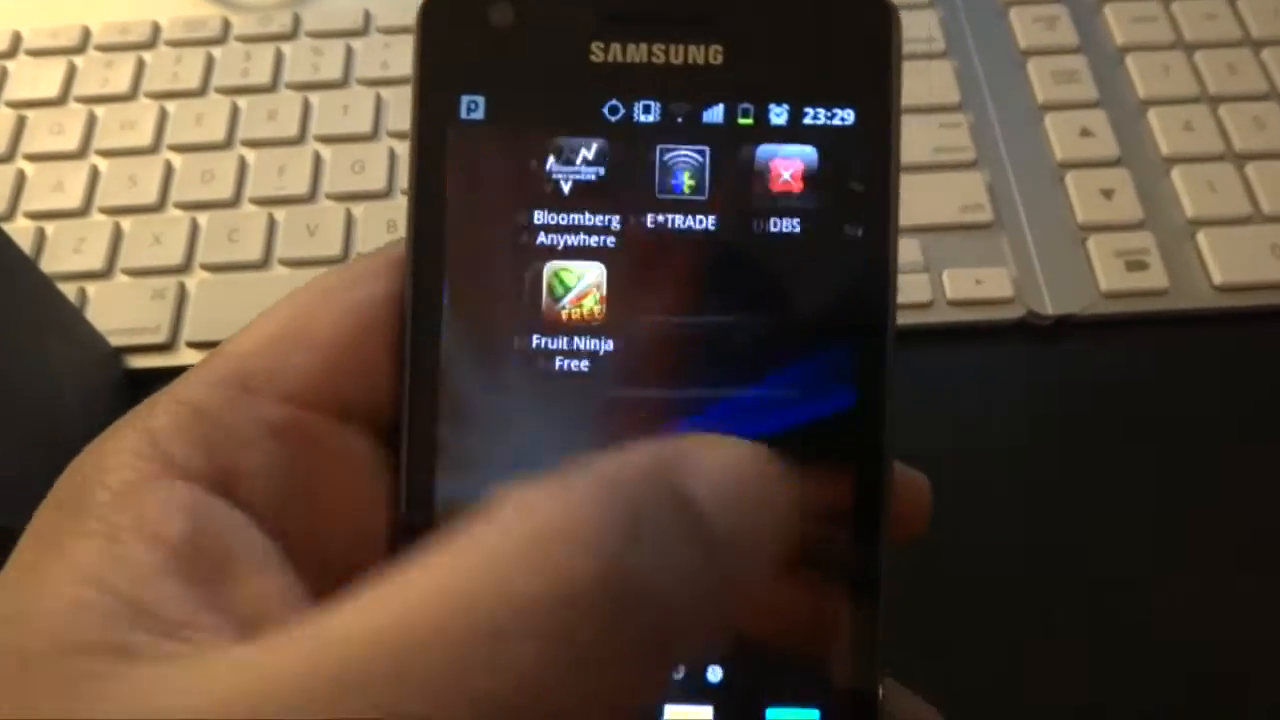
{"action": "scroll", "scroll_direction": "left", "scroll_amount": 3}
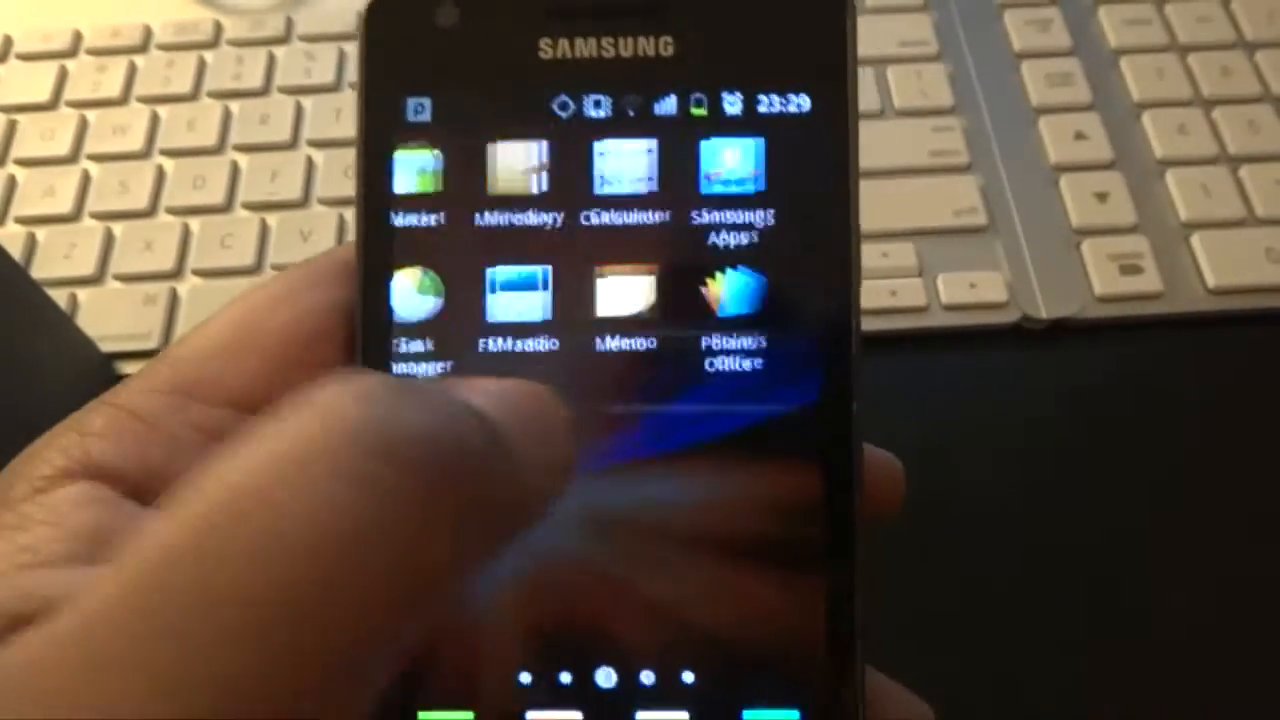
{"action": "scroll", "scroll_direction": "left", "scroll_amount": 3}
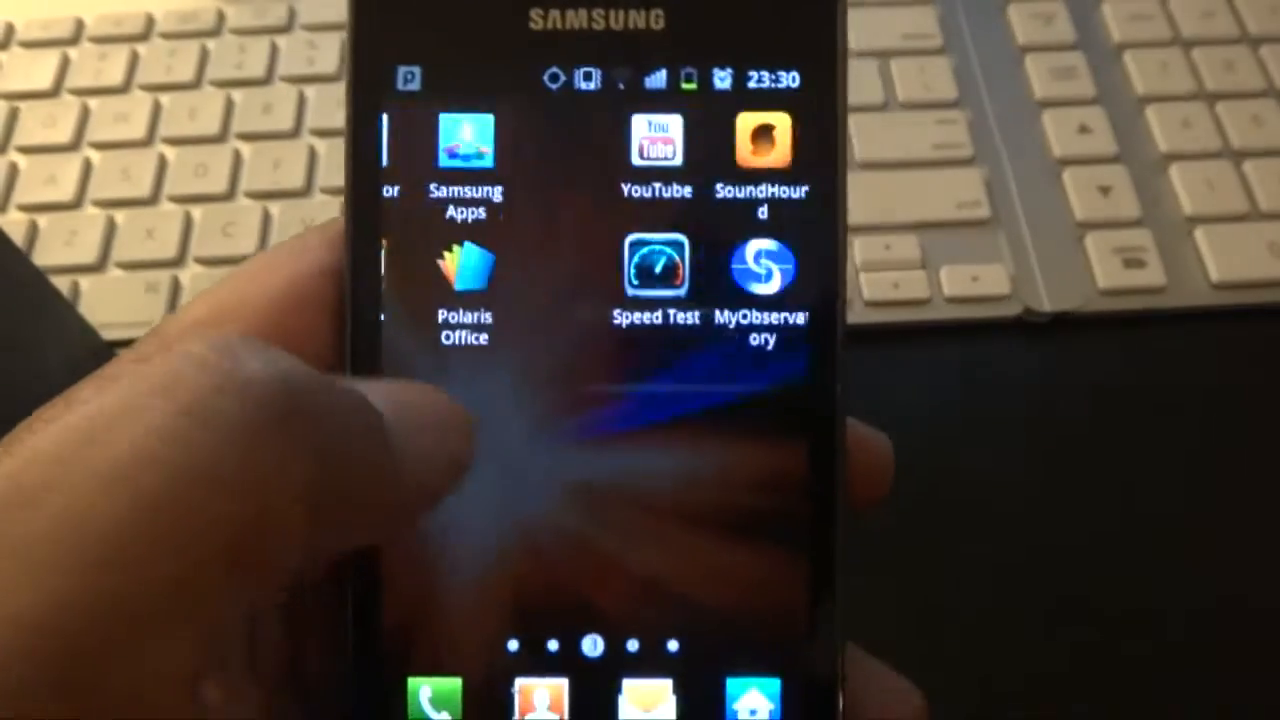
{"action": "scroll", "scroll_direction": "left", "scroll_amount": 3}
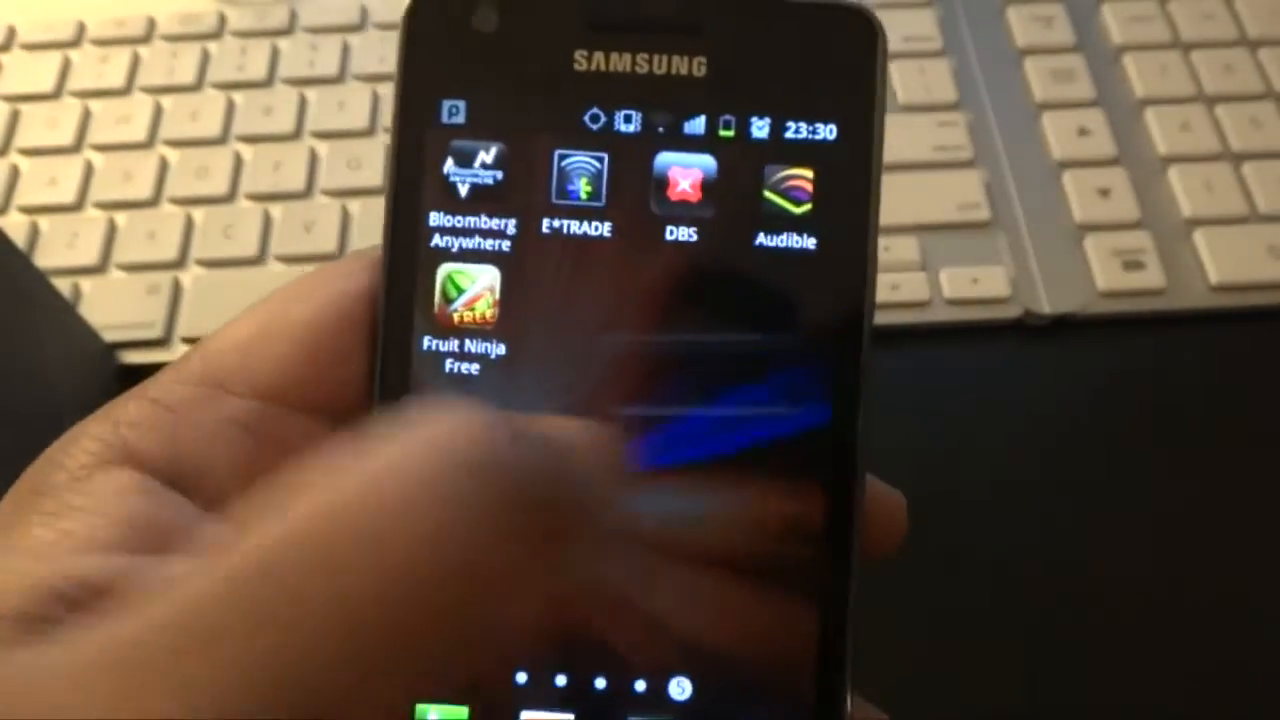
{"action": "scroll", "scroll_direction": "left", "scroll_amount": 3}
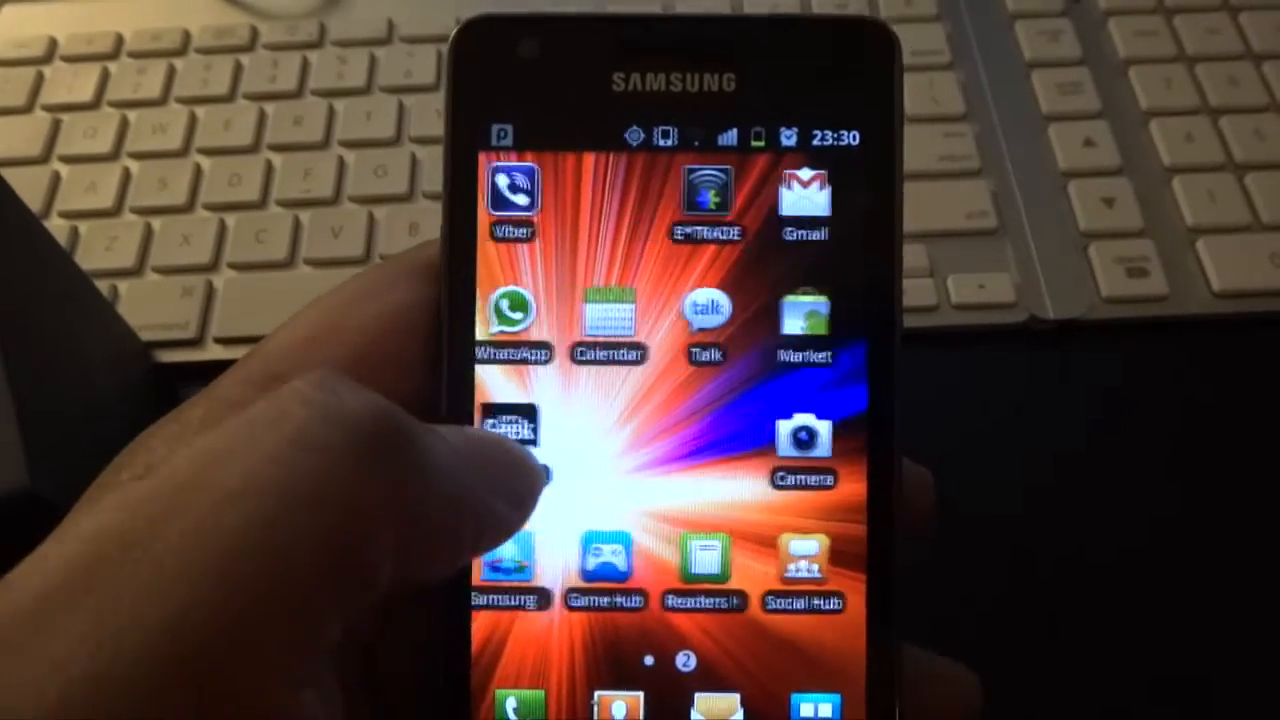
{"action": "scroll", "scroll_direction": "left", "scroll_amount": 3}
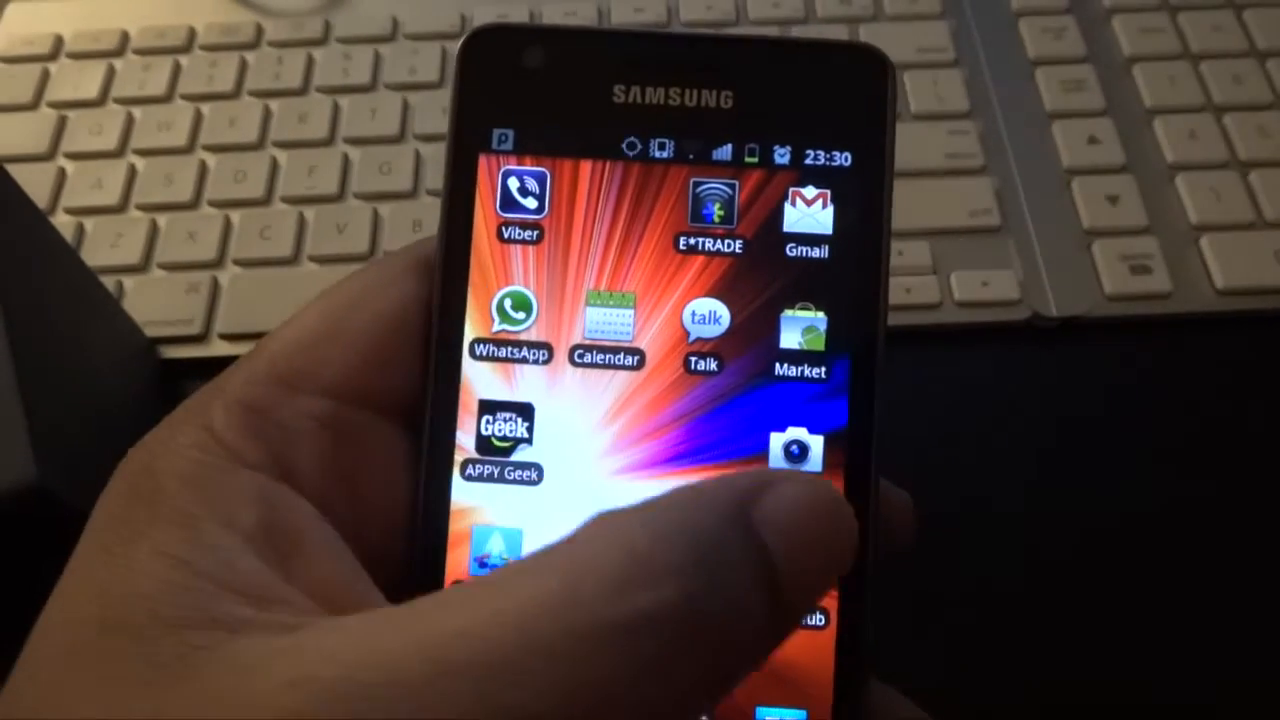
{"action": "scroll", "scroll_direction": "left", "scroll_amount": 3}
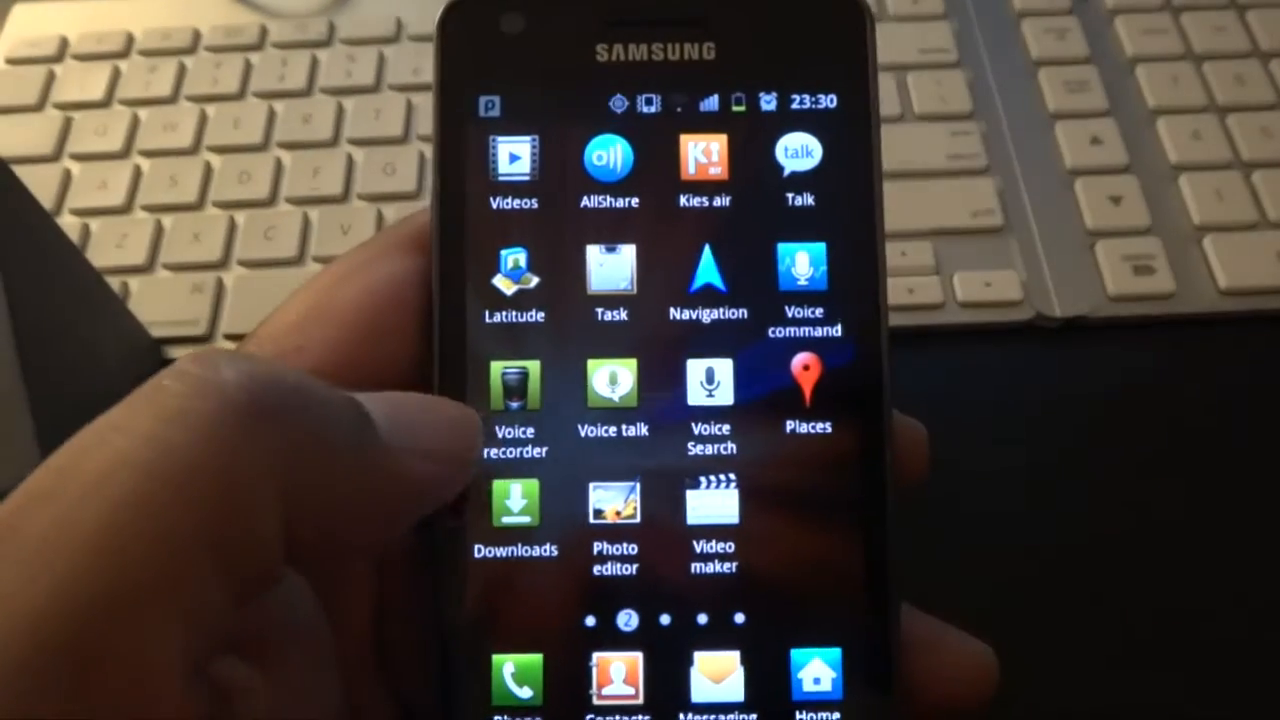
{"action": "scroll", "scroll_direction": "right", "scroll_amount": 3}
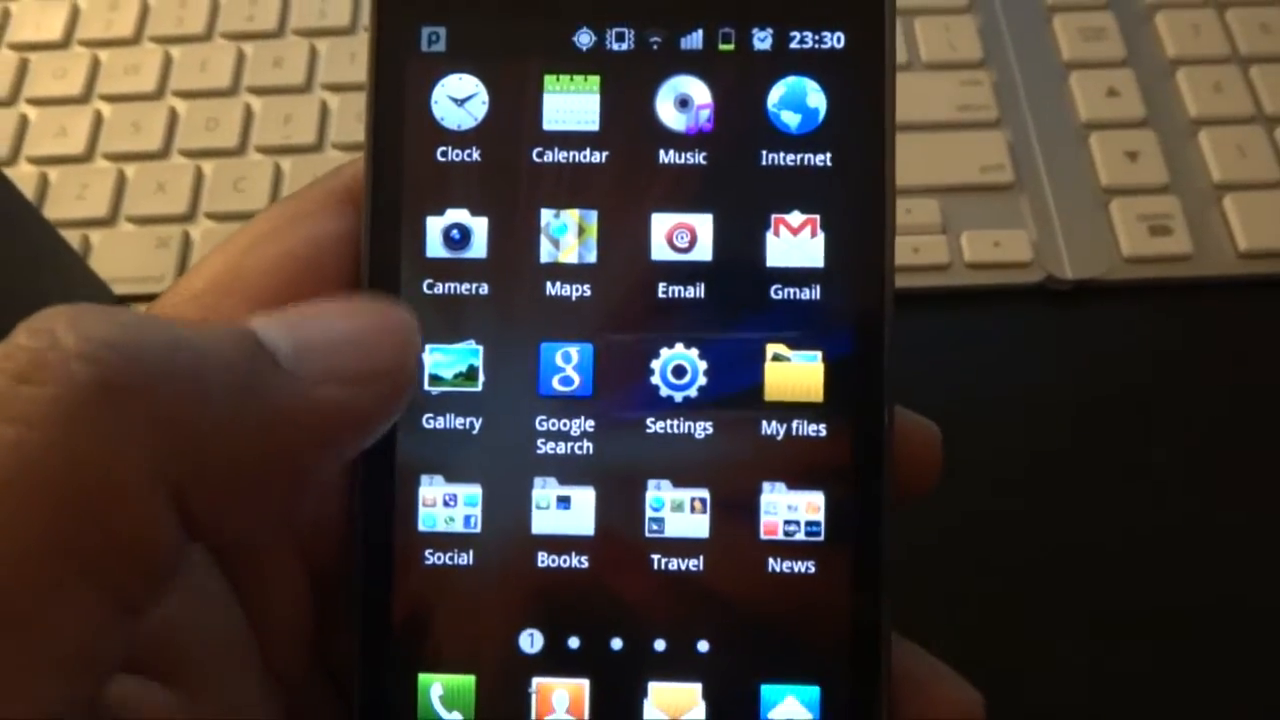
{"action": "scroll", "scroll_direction": "left", "scroll_amount": 3}
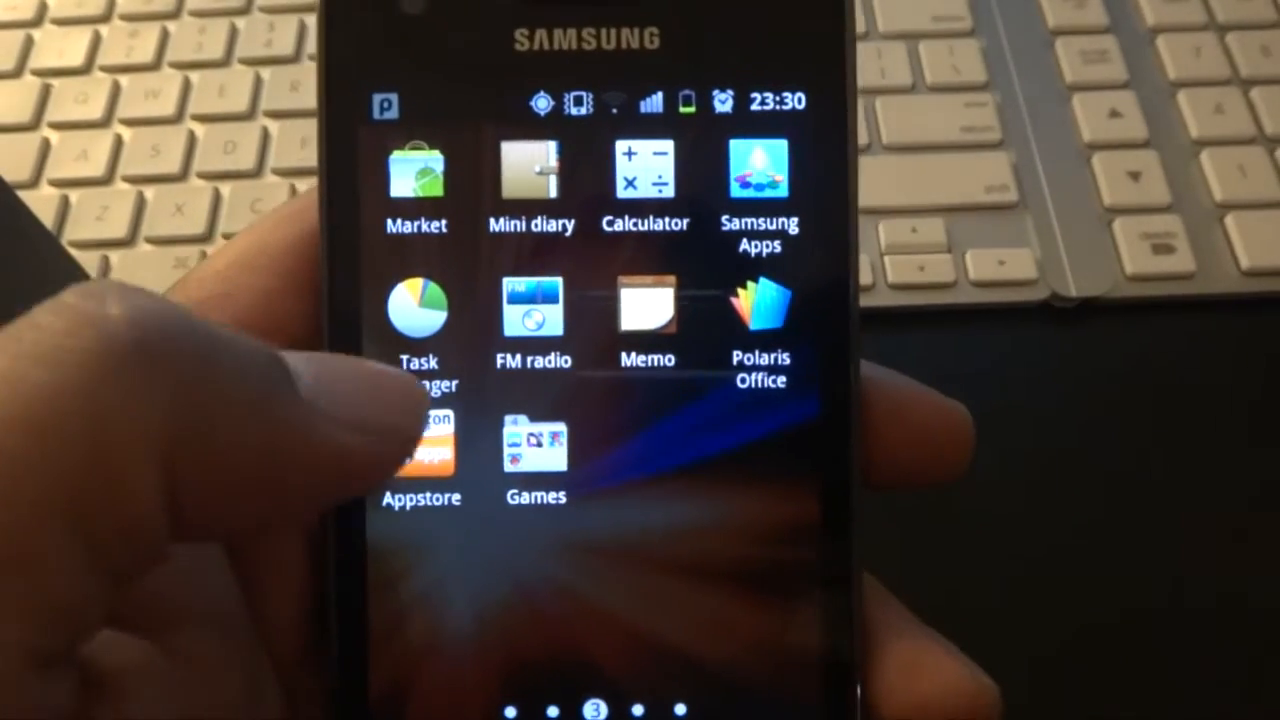
{"action": "scroll", "scroll_direction": "left", "scroll_amount": 3}
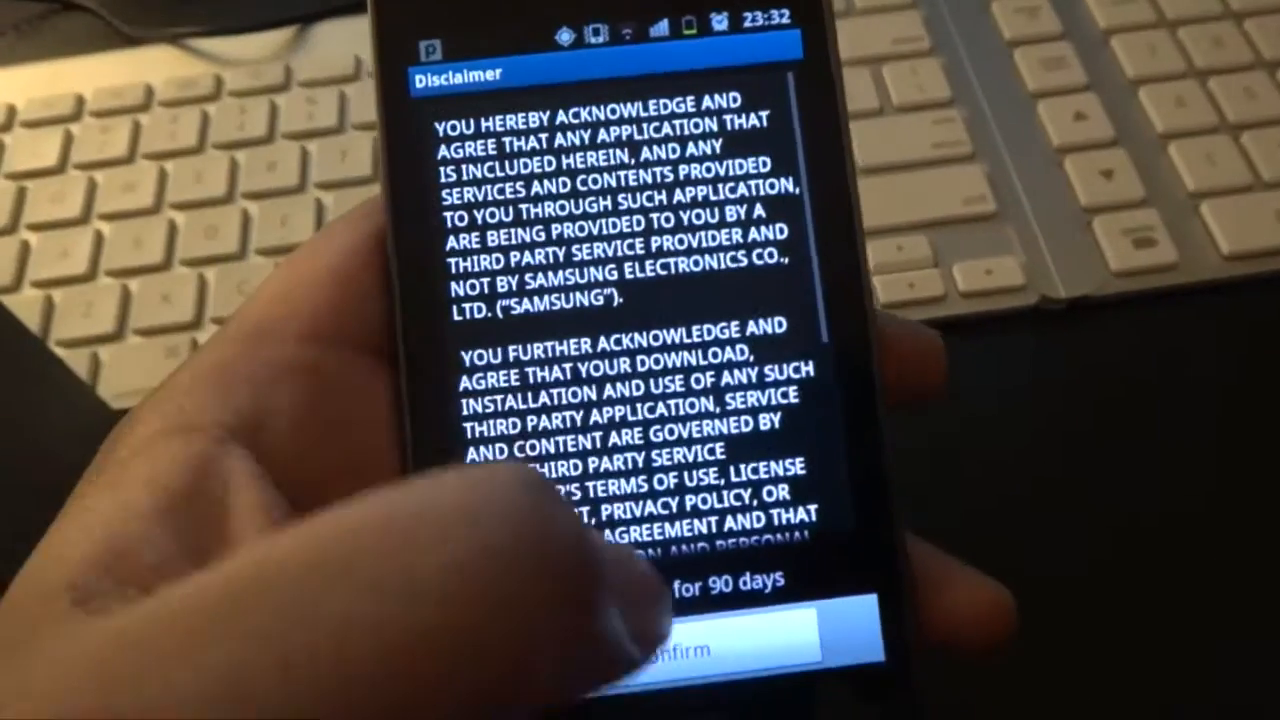
- Accept the Readers Hub third-party services disclaimer
{"action": "left_click", "coordinate": [700, 660]}
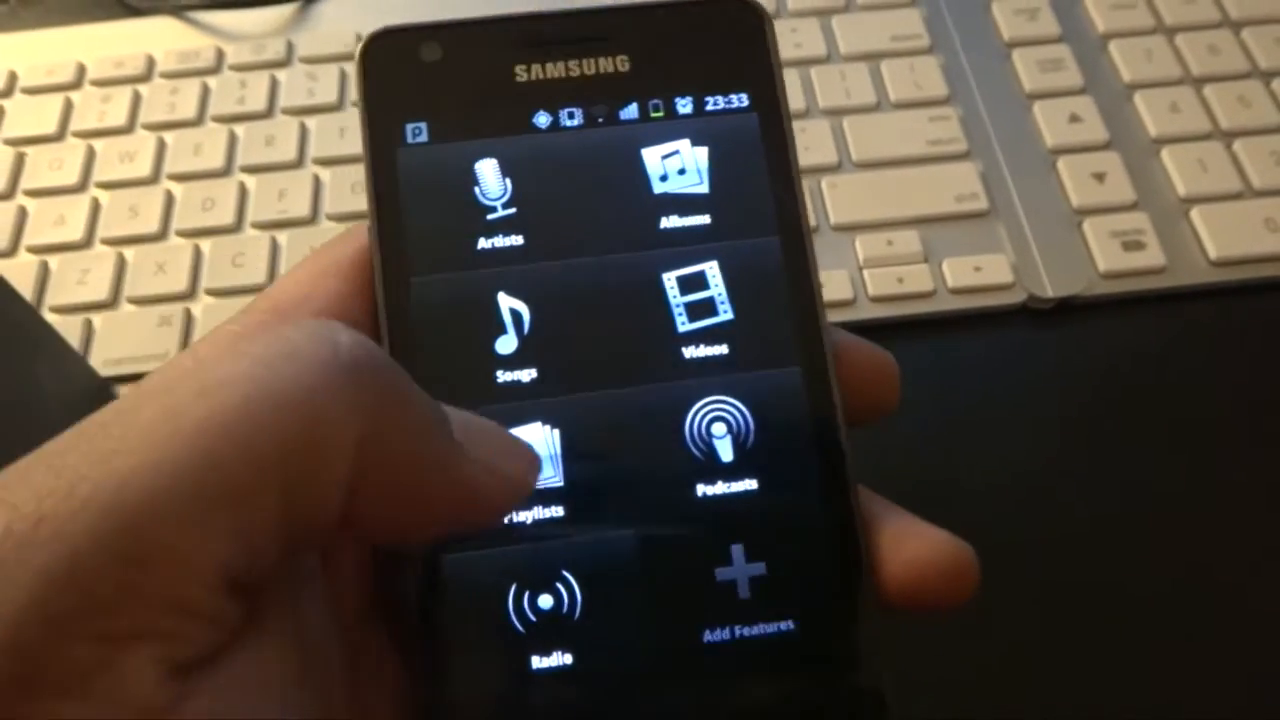
- Browse the Recently Added playlist in doubleTwist, then return to the home screen
{"action": "left_click", "coordinate": [538, 444]}
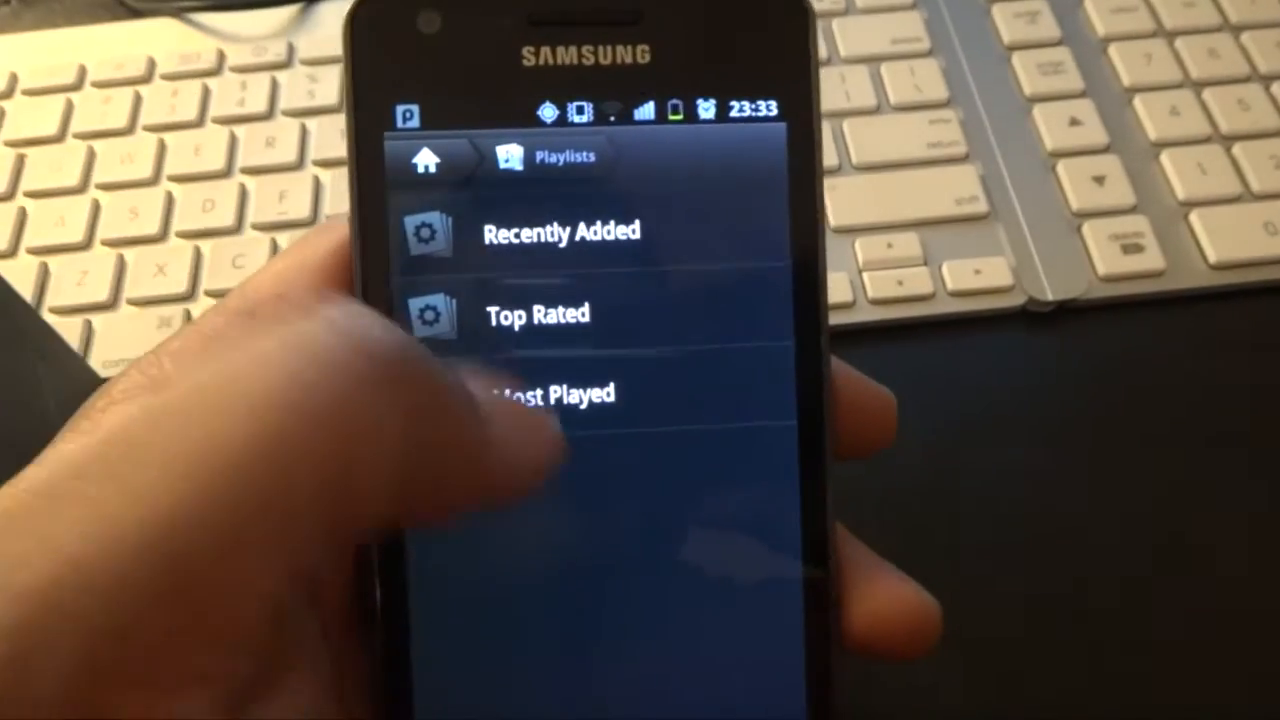
{"action": "left_click", "coordinate": [560, 232]}
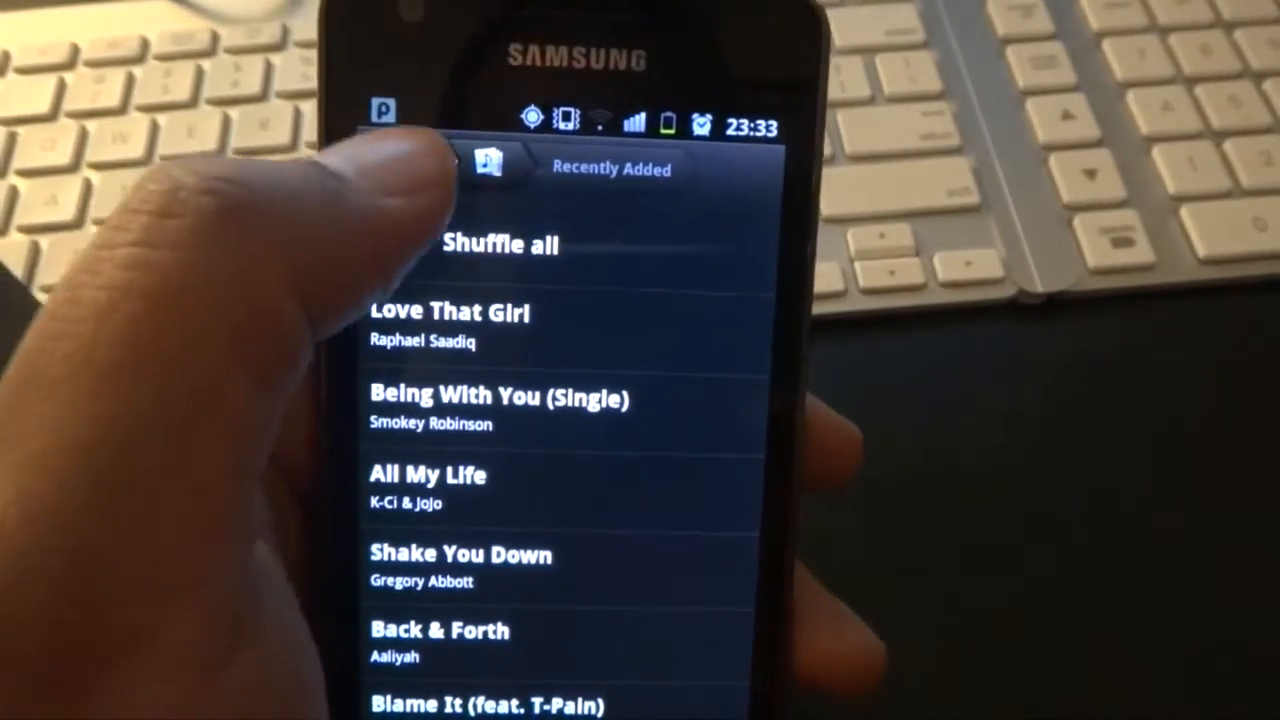
{"action": "left_click", "coordinate": [488, 168]}
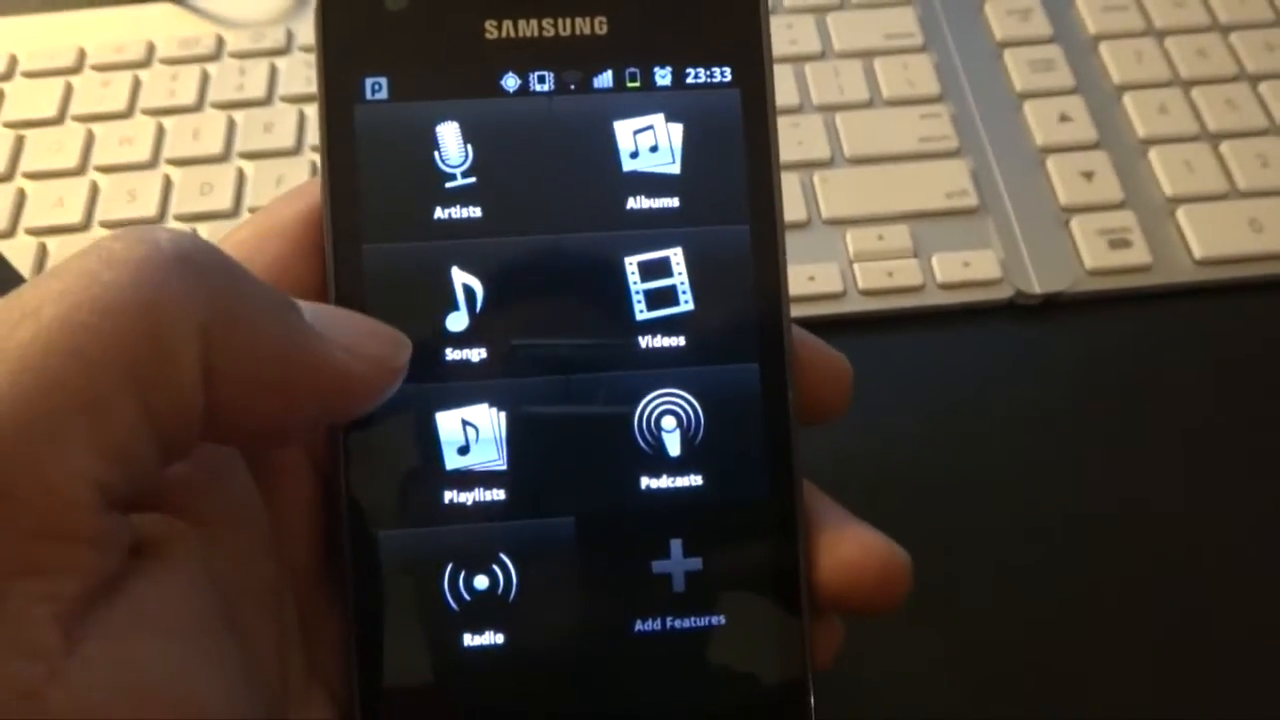
{"action": "left_click", "coordinate": [652, 150]}
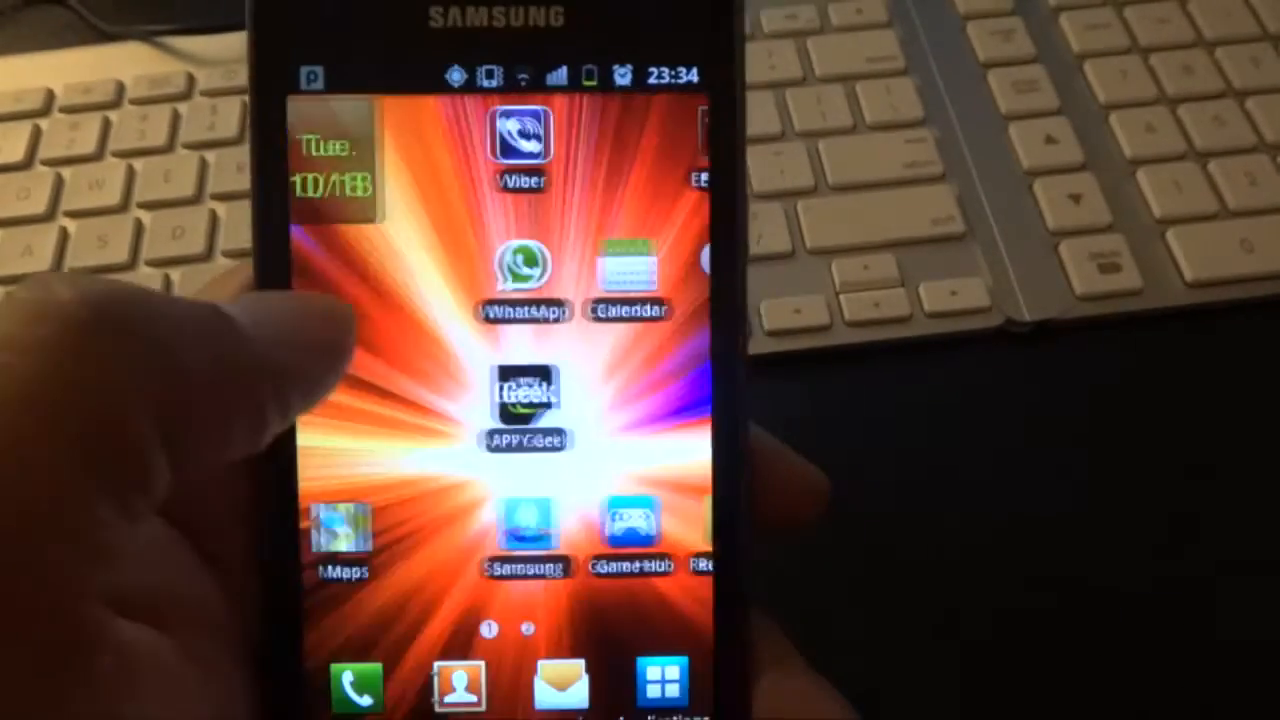
- Swipe to the next home screen on the way to the Social folder
{"action": "scroll", "scroll_direction": "left", "scroll_amount": 3}
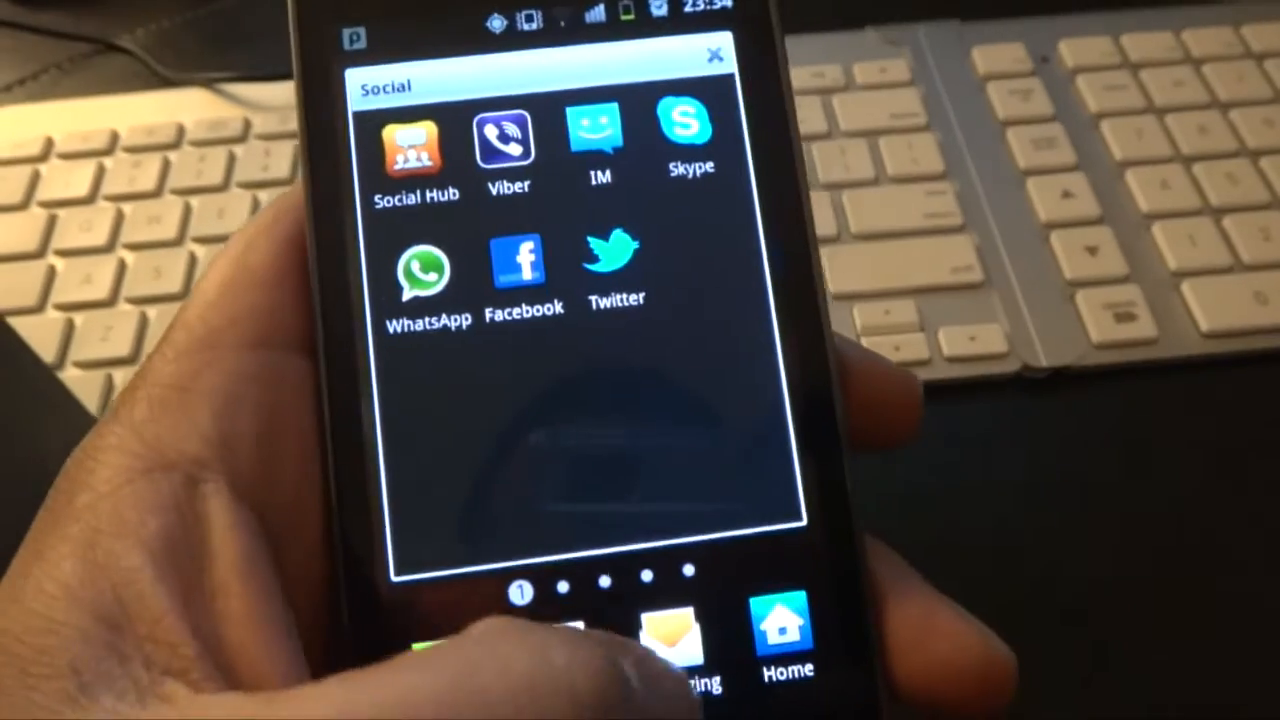
- Close the Social folder, view the News folder with WSJ, Bloomberg and Economist, and close it
{"action": "left_click", "coordinate": [716, 56]}
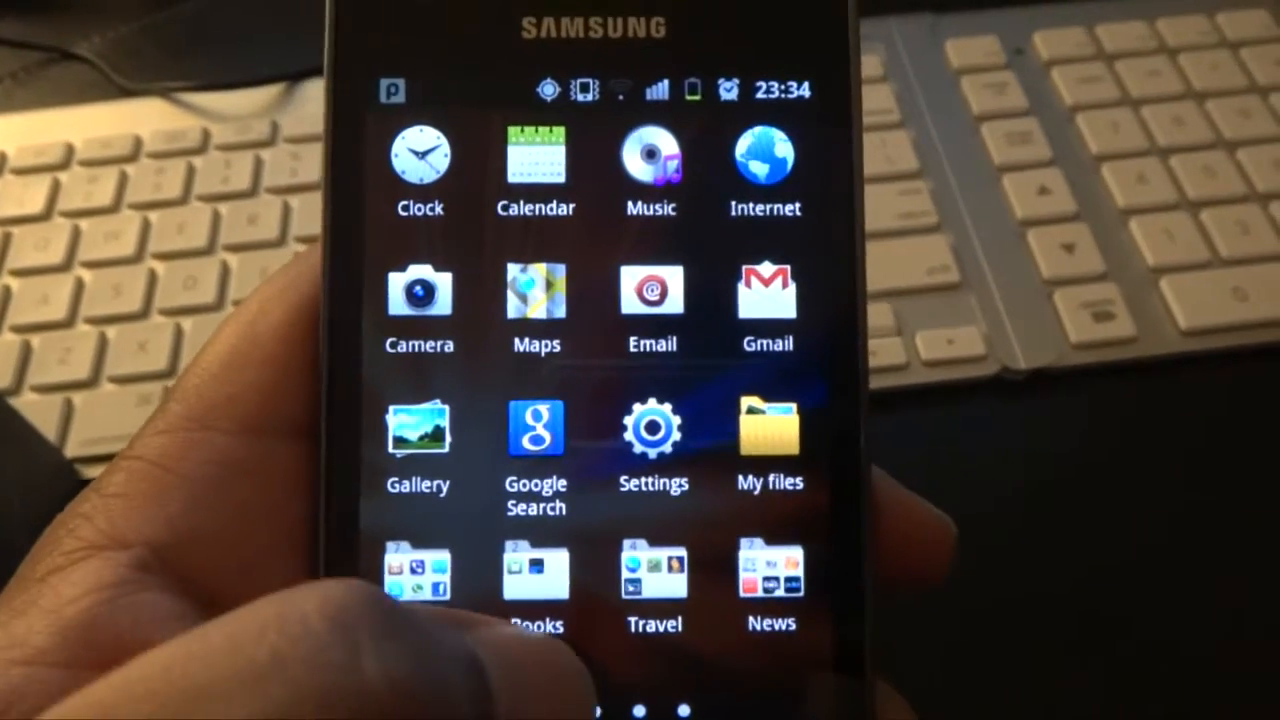
{"action": "left_click", "coordinate": [536, 576]}
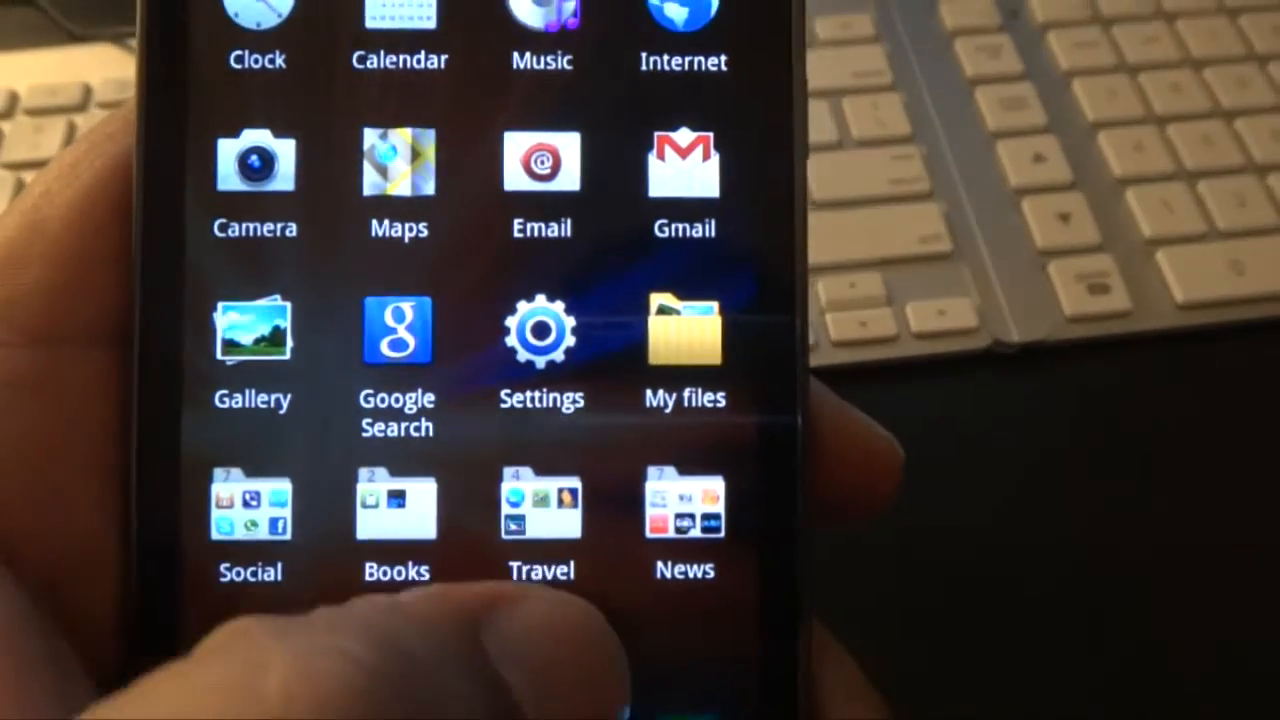
{"action": "left_click", "coordinate": [540, 510]}
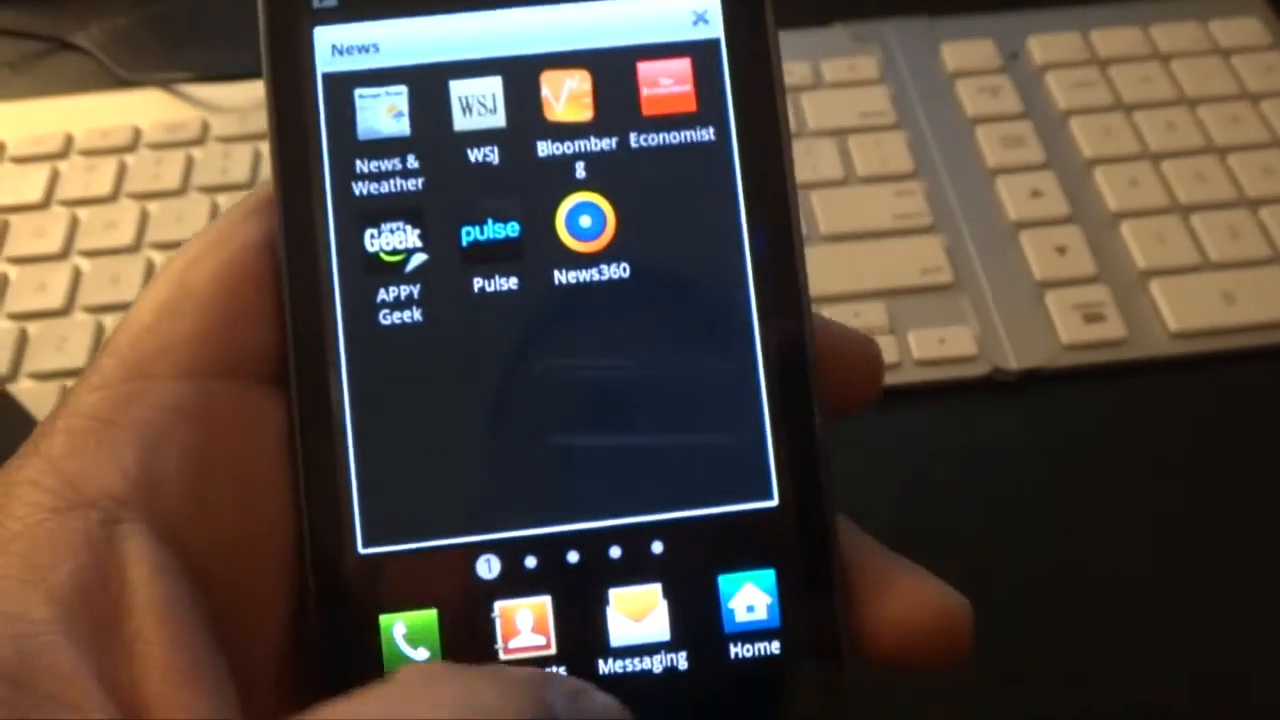
{"action": "left_click", "coordinate": [700, 18]}
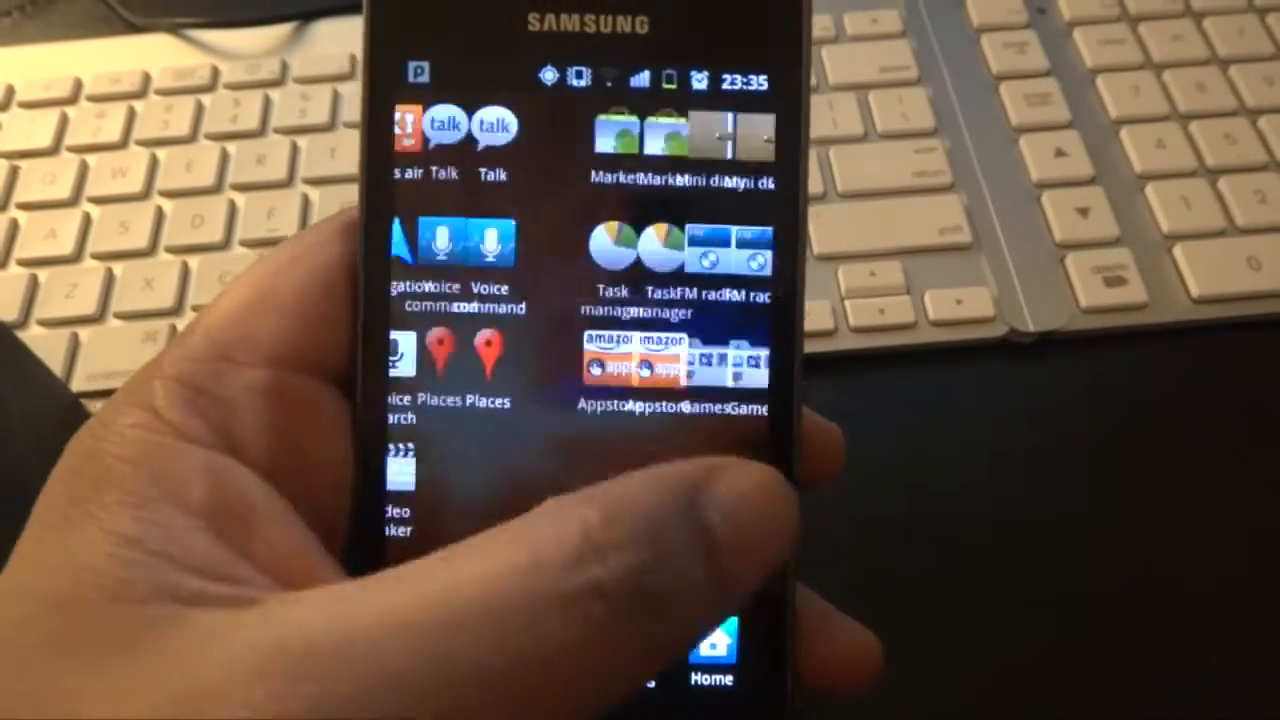
- Swipe the app drawer to the page with YouTube, Evernote, doubleTwist and Adobe Reader
{"action": "scroll", "scroll_direction": "left", "scroll_amount": 3}
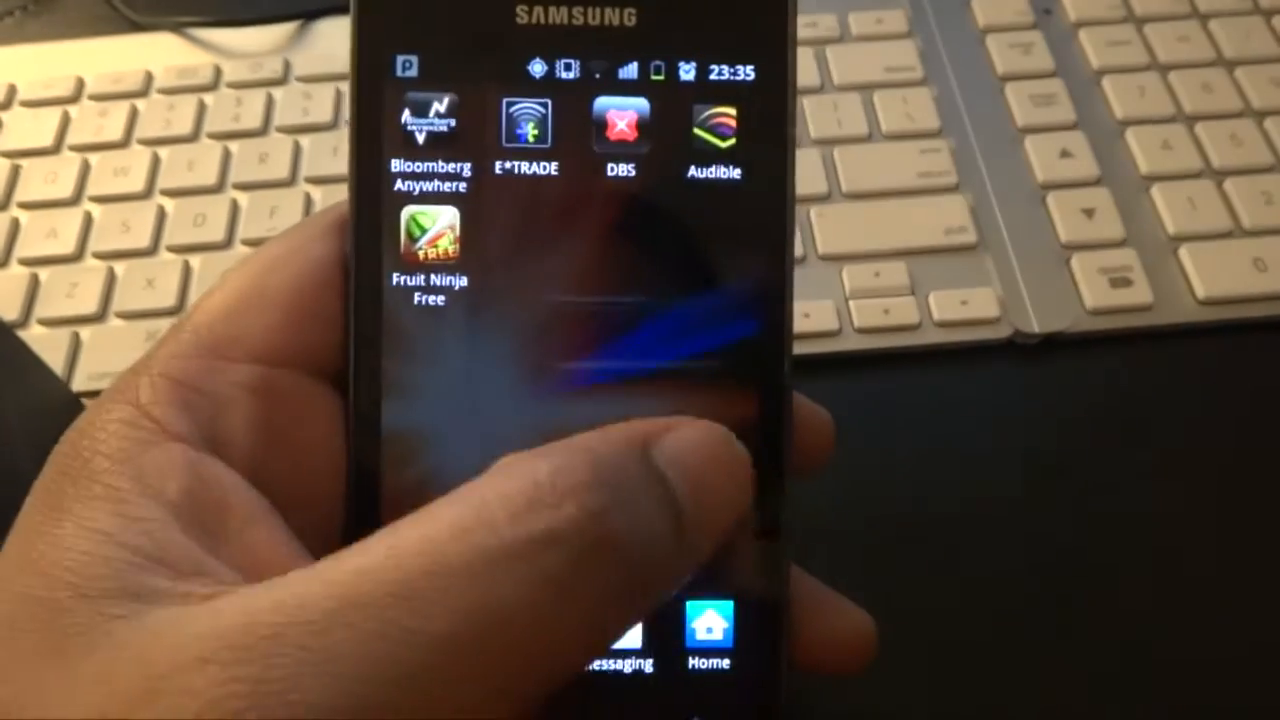
{"action": "scroll", "scroll_direction": "left", "scroll_amount": 3}
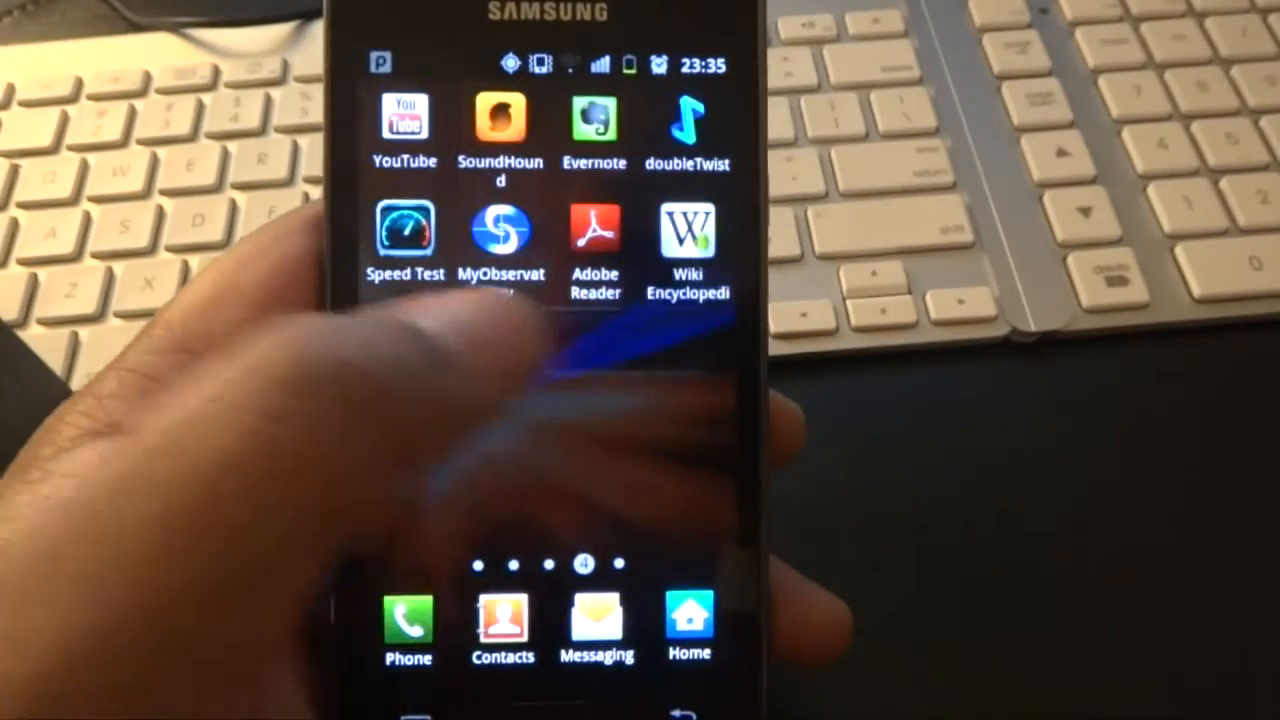